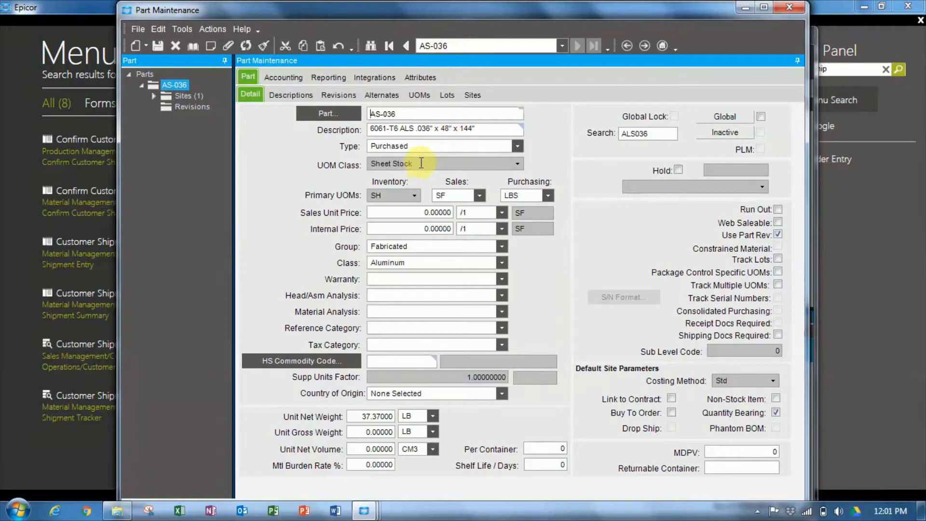
Open the Sheet Stock class in UOM Class Maintenance and select SF in its UOMs detail.
{"action": "right_click", "coordinate": [420, 164]}
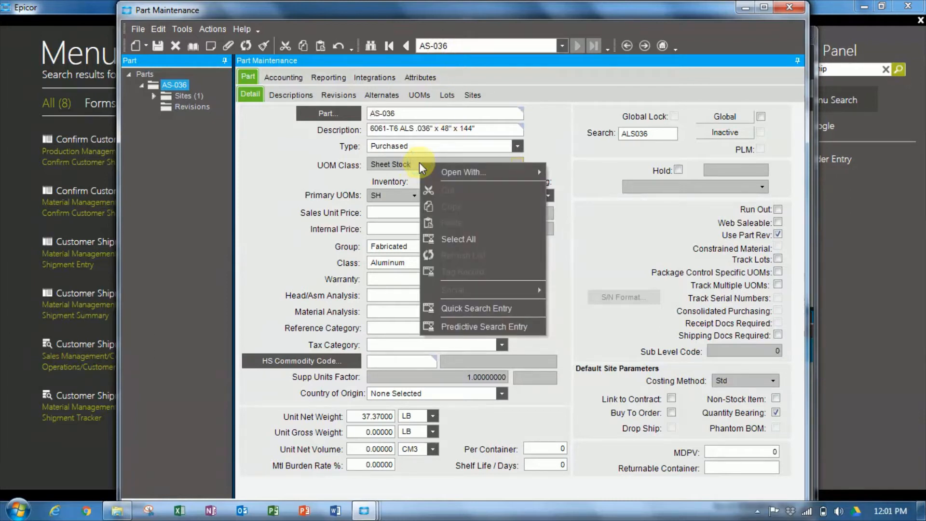
{"action": "left_click", "coordinate": [597, 177]}
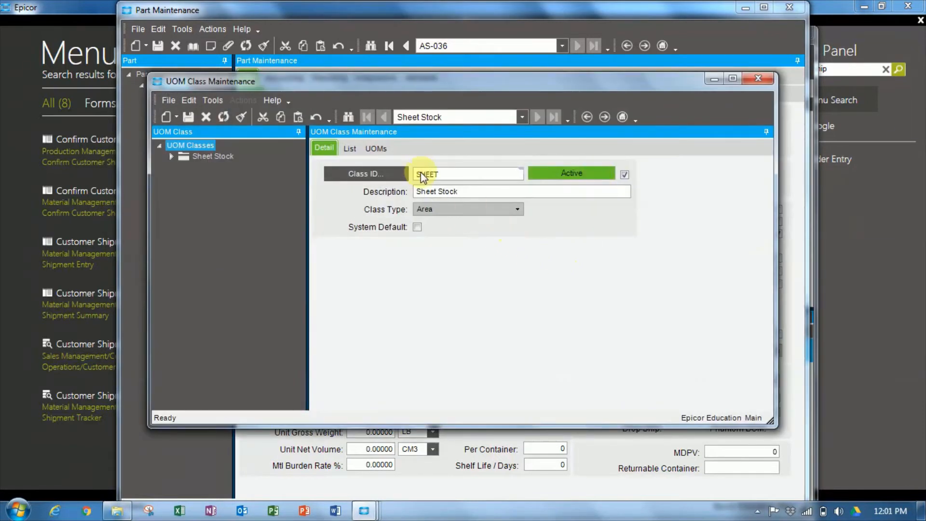
{"action": "left_click", "coordinate": [376, 147]}
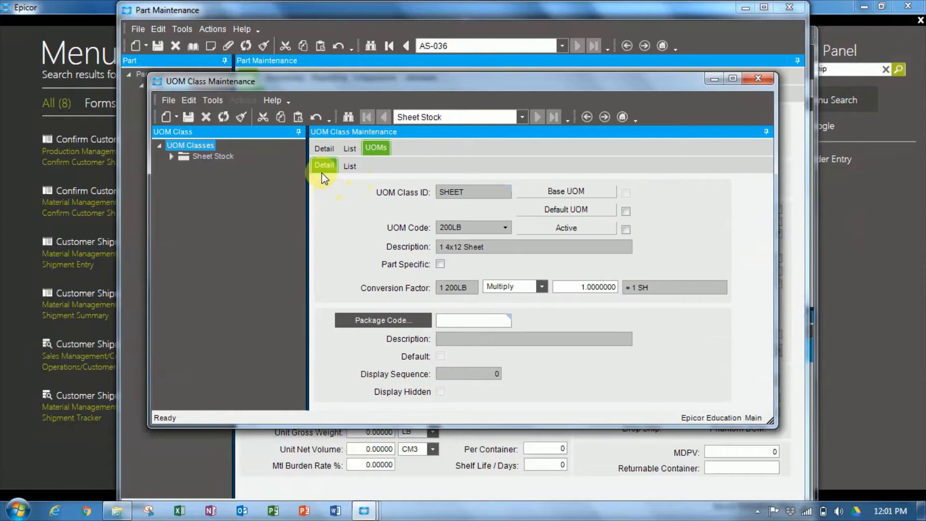
{"action": "left_click", "coordinate": [349, 166]}
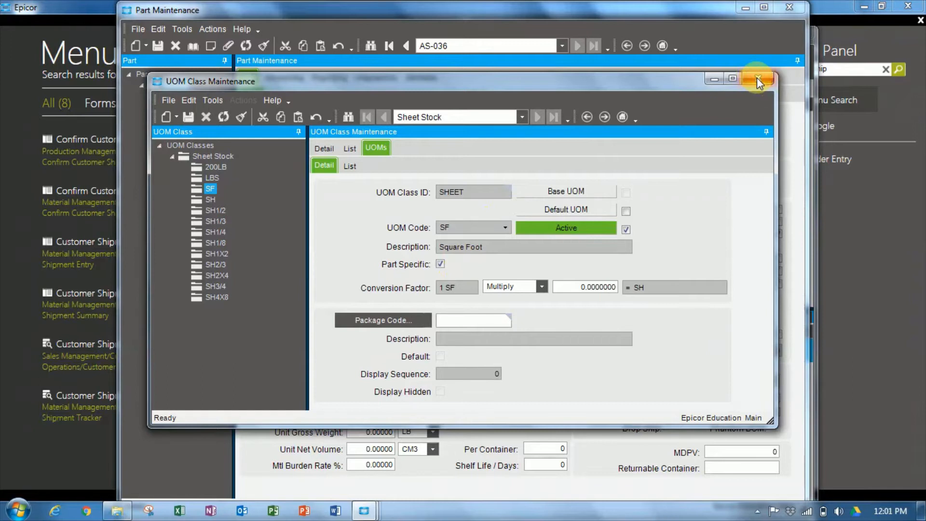
Close the class record and view AS-036's part UOMs, where 10 SF equals 1 SH.
{"action": "left_click", "coordinate": [758, 78]}
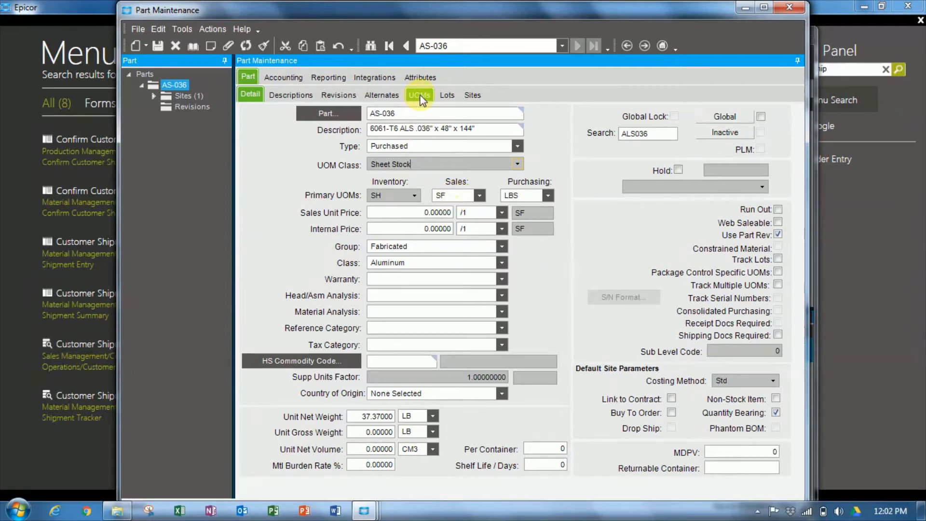
{"action": "left_click", "coordinate": [419, 95]}
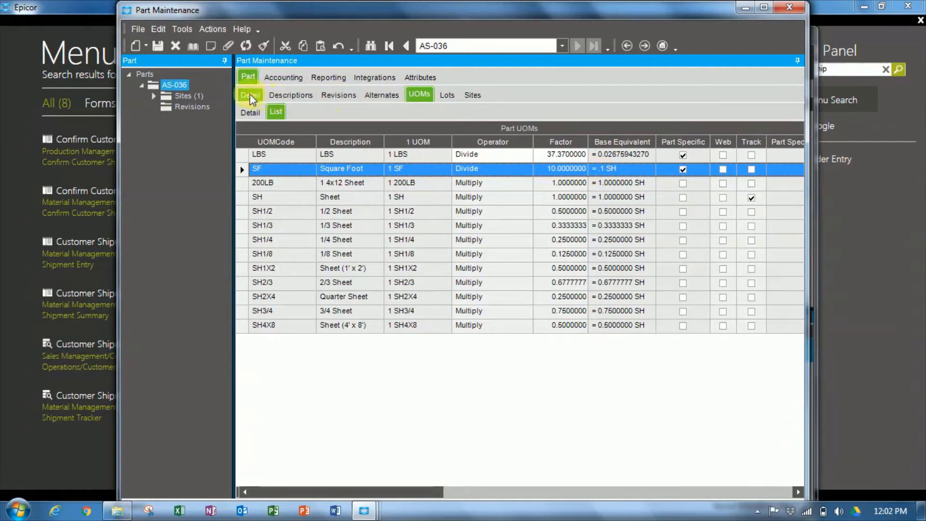
Check AS-036's Part On Hand Status by warehouse — 294 SH in Main — and close it.
{"action": "left_click", "coordinate": [250, 94]}
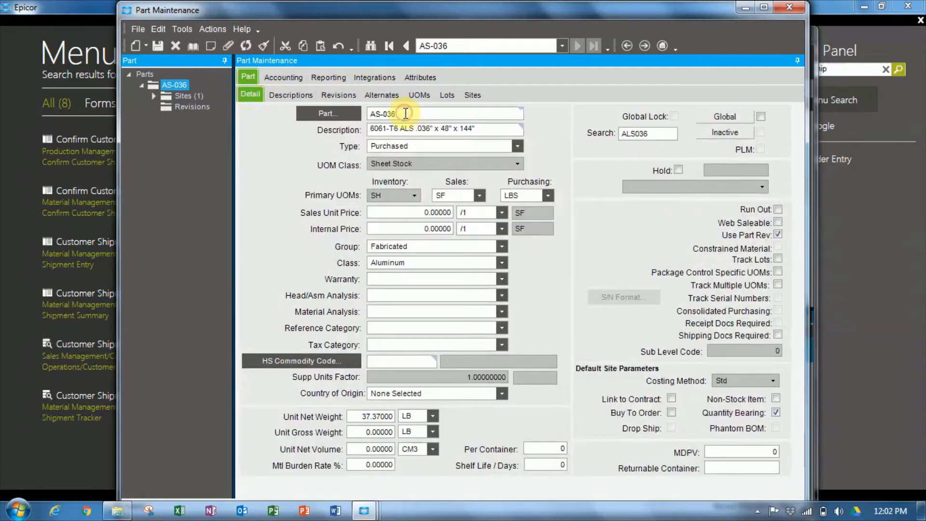
{"action": "right_click", "coordinate": [405, 114]}
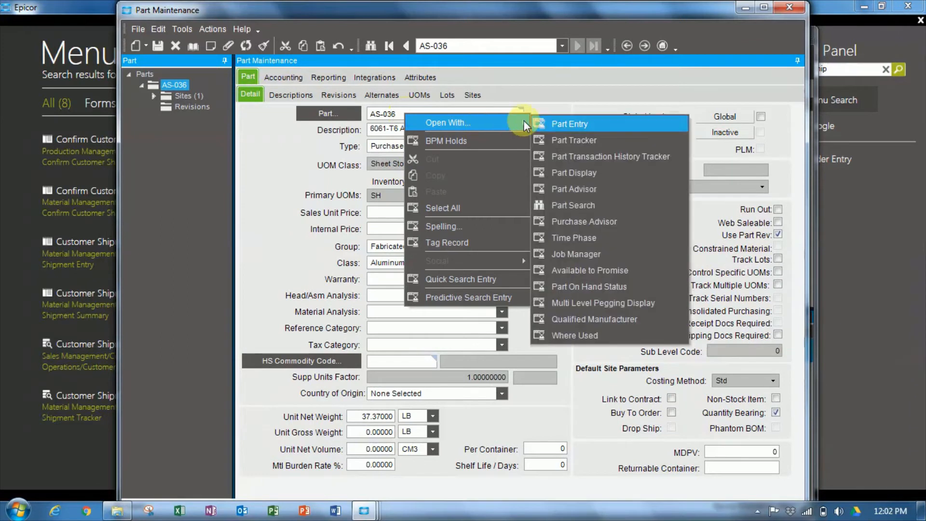
{"action": "left_click", "coordinate": [589, 286]}
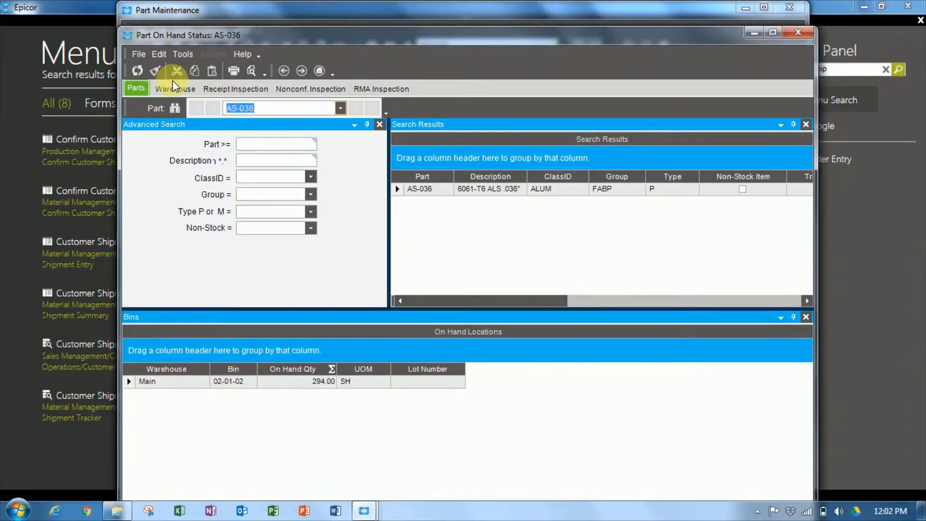
{"action": "left_click", "coordinate": [175, 89]}
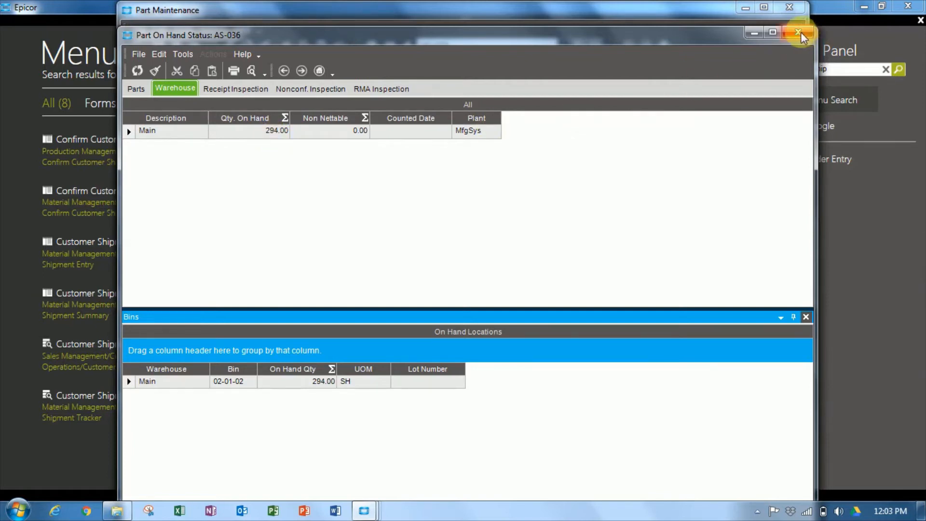
{"action": "left_click", "coordinate": [799, 33]}
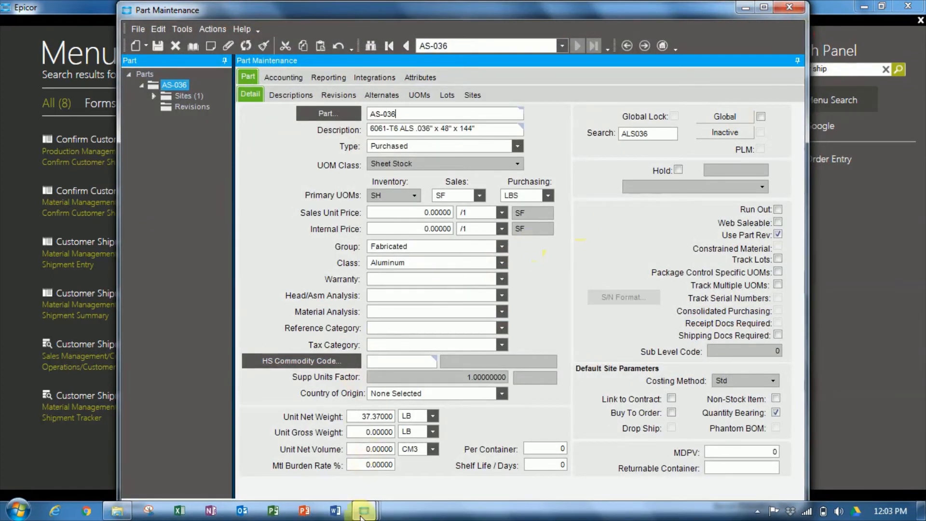
{"action": "mouse_move", "coordinate": [363, 509]}
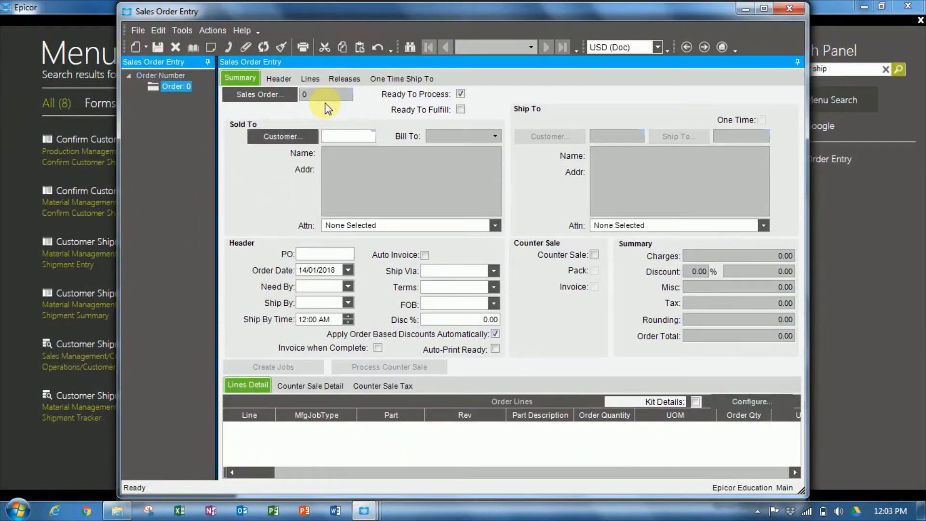
Start a sales order for customer ADDISON with Need By 14/01/2018.
{"action": "type", "text": "ADDISON"}
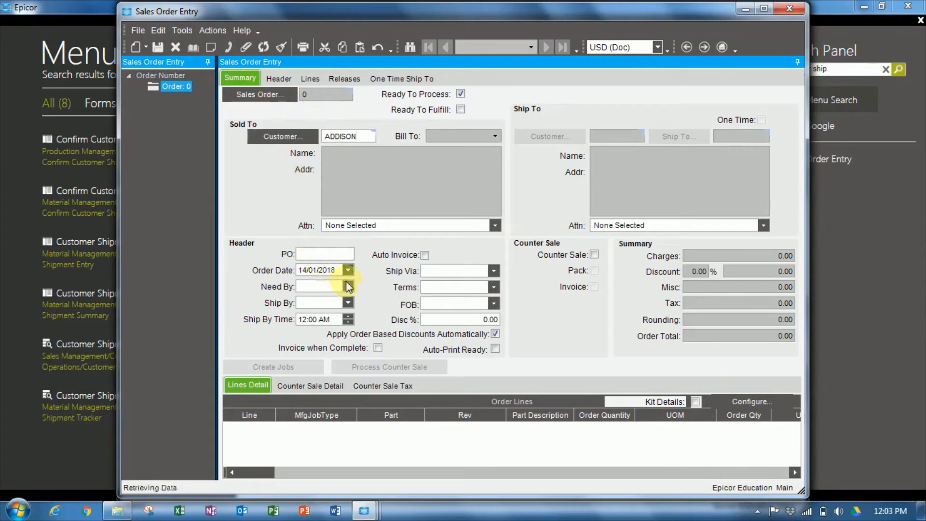
{"action": "left_click", "coordinate": [348, 287]}
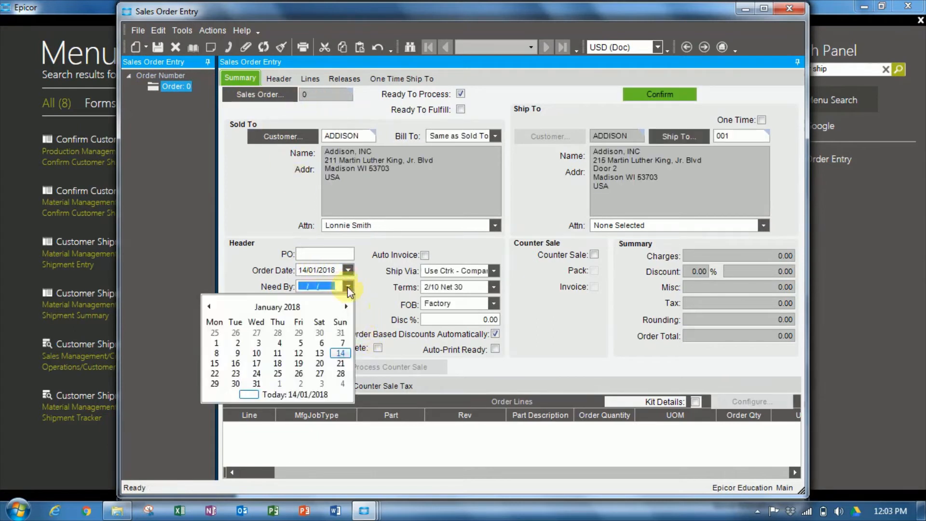
{"action": "left_click", "coordinate": [341, 353]}
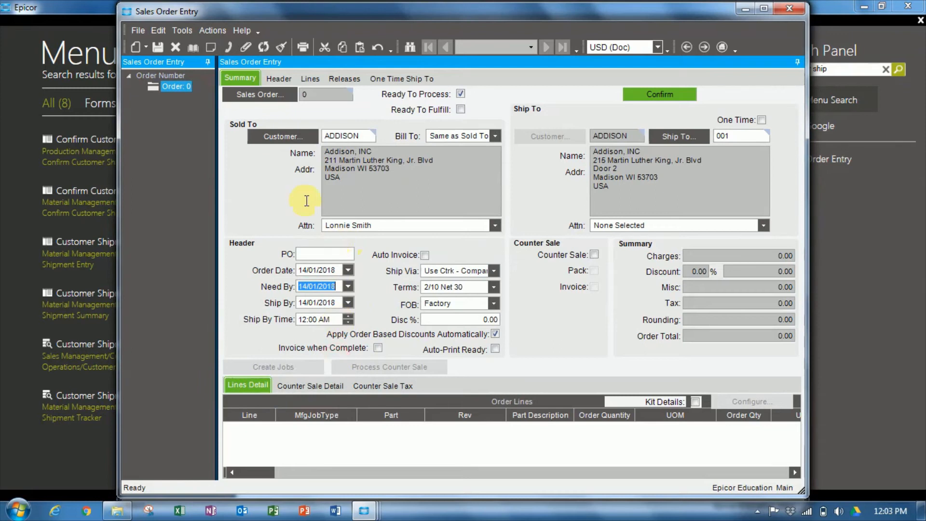
{"action": "left_click", "coordinate": [310, 78]}
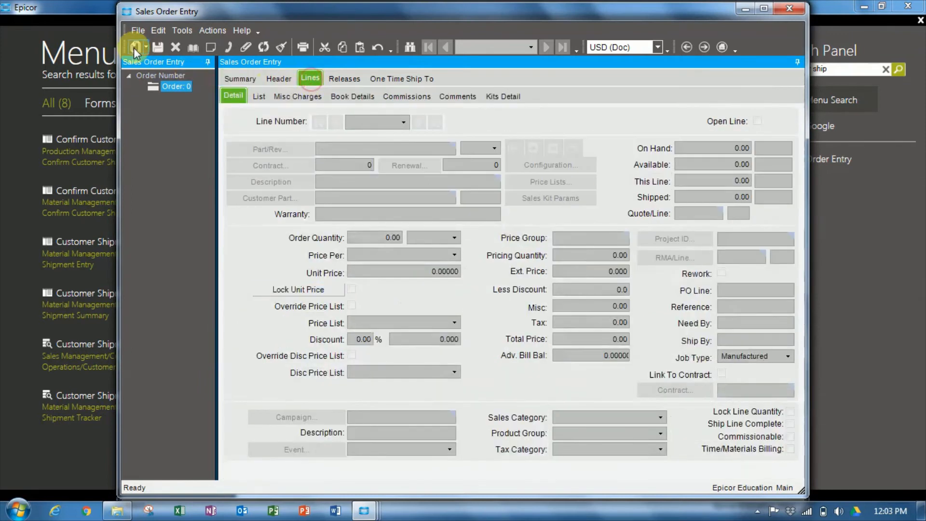
Add a line for AS-036 with quantity 30 SF at unit price 10.
{"action": "left_click", "coordinate": [135, 48]}
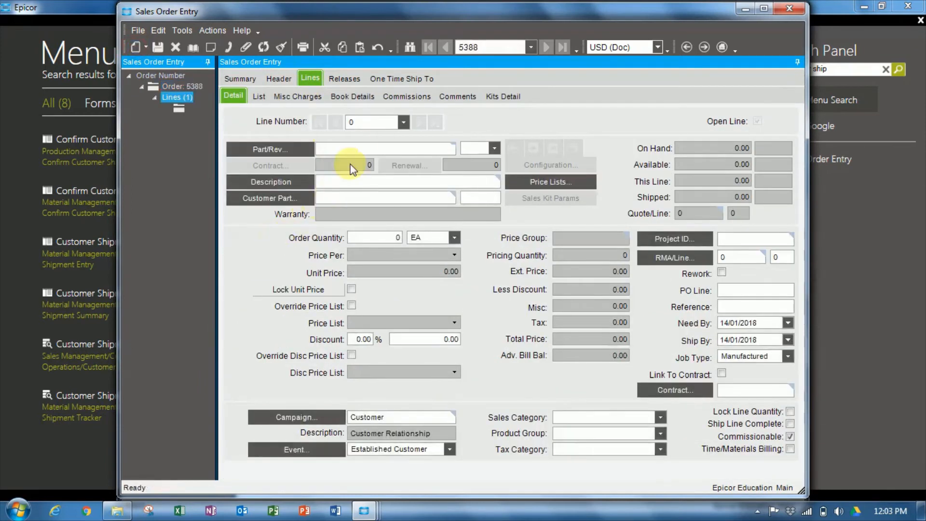
{"action": "type", "text": "AS-036"}
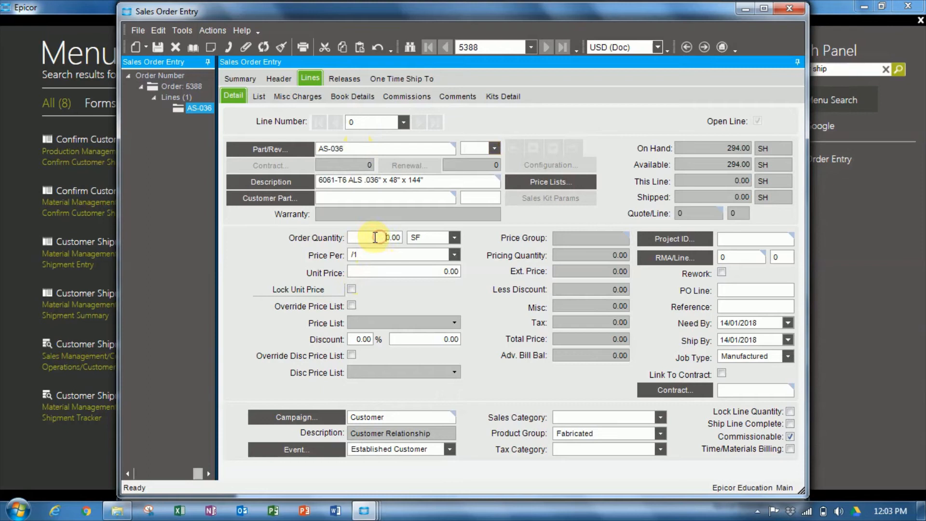
{"action": "type", "text": "30"}
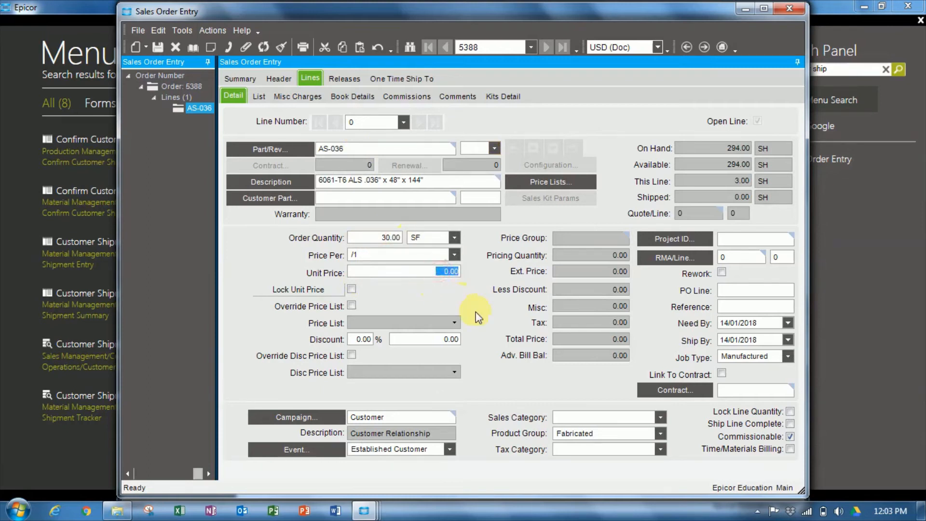
{"action": "type", "text": "10"}
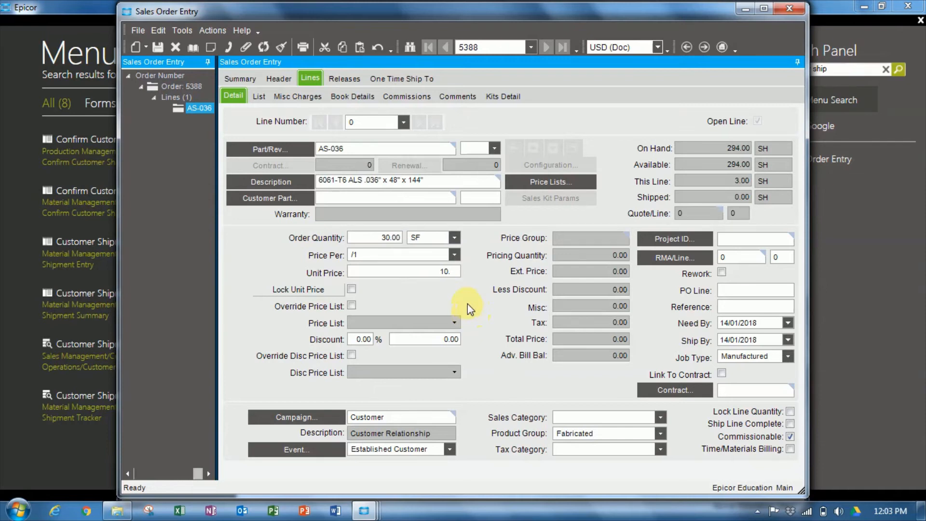
{"action": "mouse_move", "coordinate": [458, 297]}
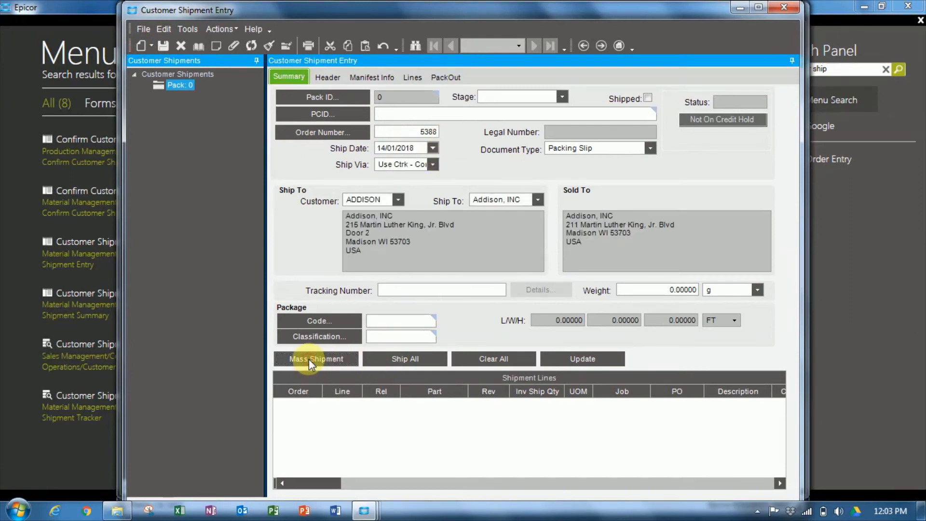
Mass-ship all lines of order 5388 as pack 303 at 3.00 SH and mark it Shipped.
{"action": "left_click", "coordinate": [316, 359]}
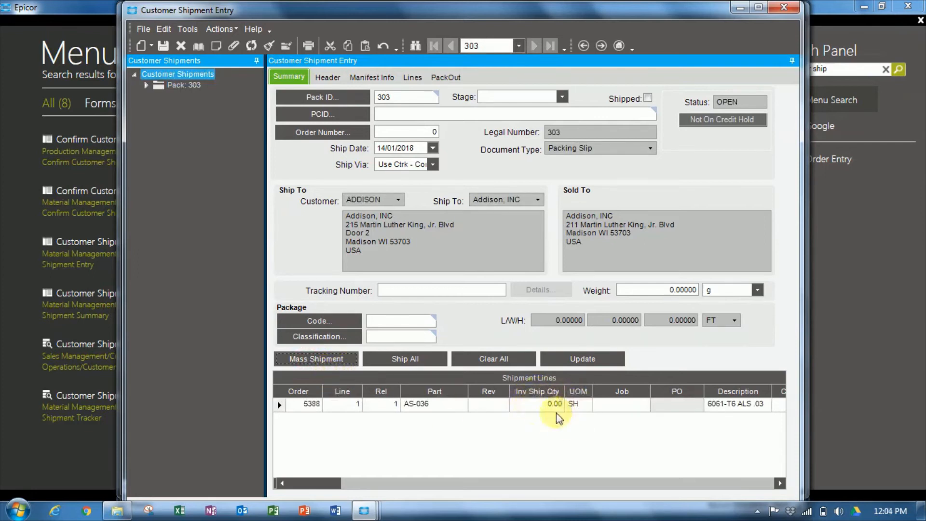
{"action": "left_click", "coordinate": [572, 405]}
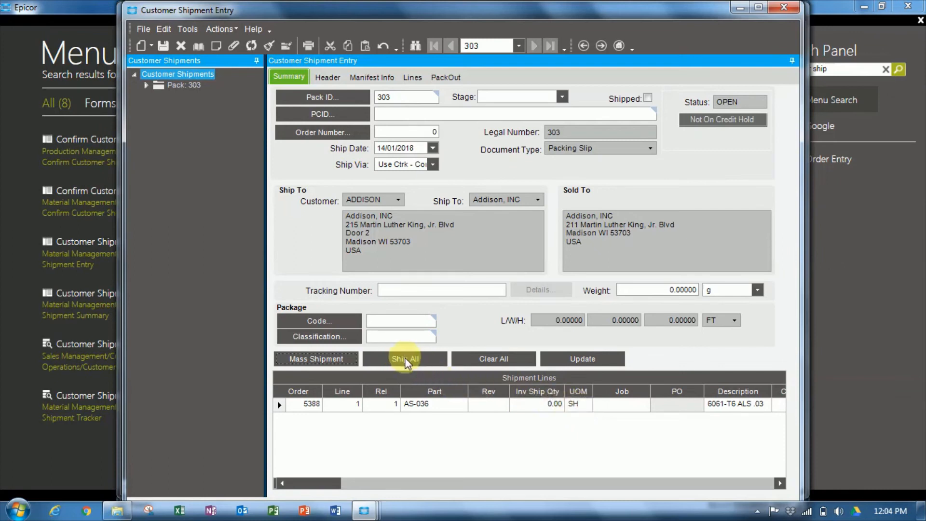
{"action": "left_click", "coordinate": [404, 358]}
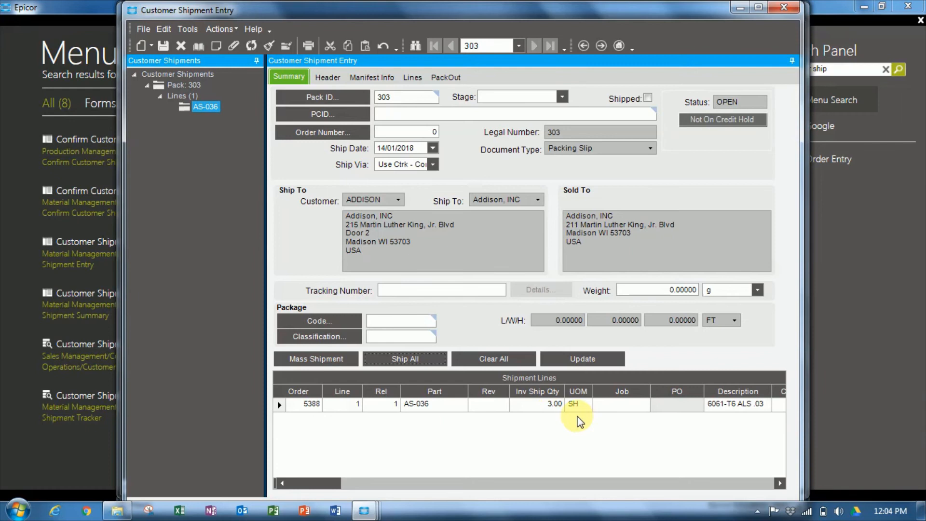
{"action": "left_click", "coordinate": [647, 99]}
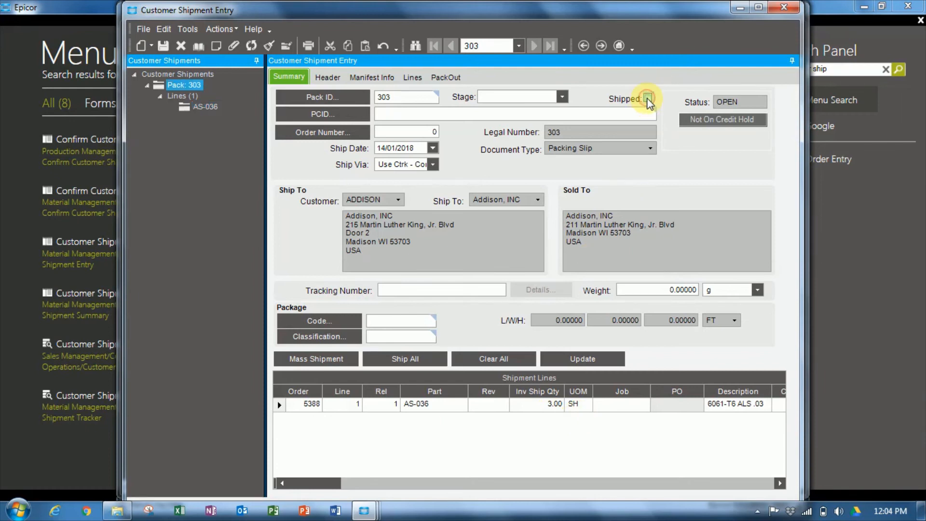
{"action": "left_click", "coordinate": [649, 99]}
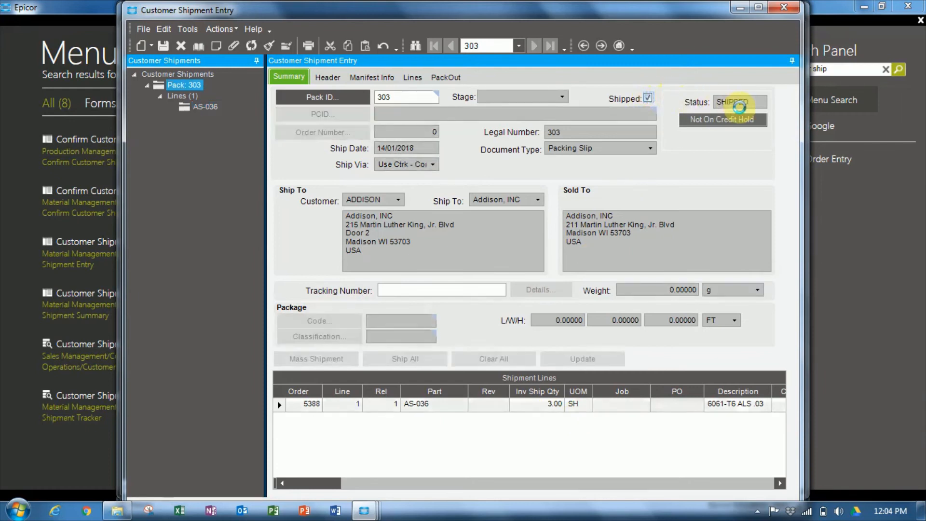
{"action": "mouse_move", "coordinate": [414, 382]}
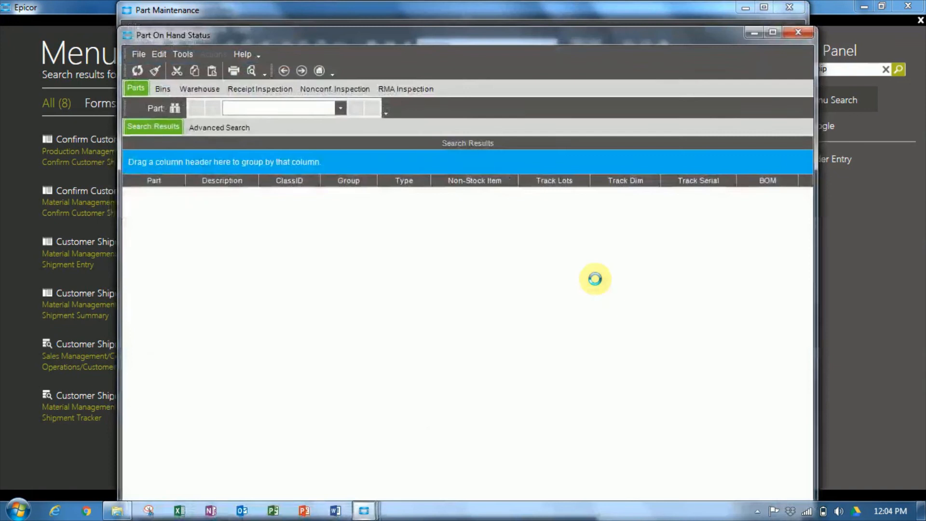
View AS-036's on-hand quantity by warehouse after the shipment.
{"action": "left_click", "coordinate": [175, 88]}
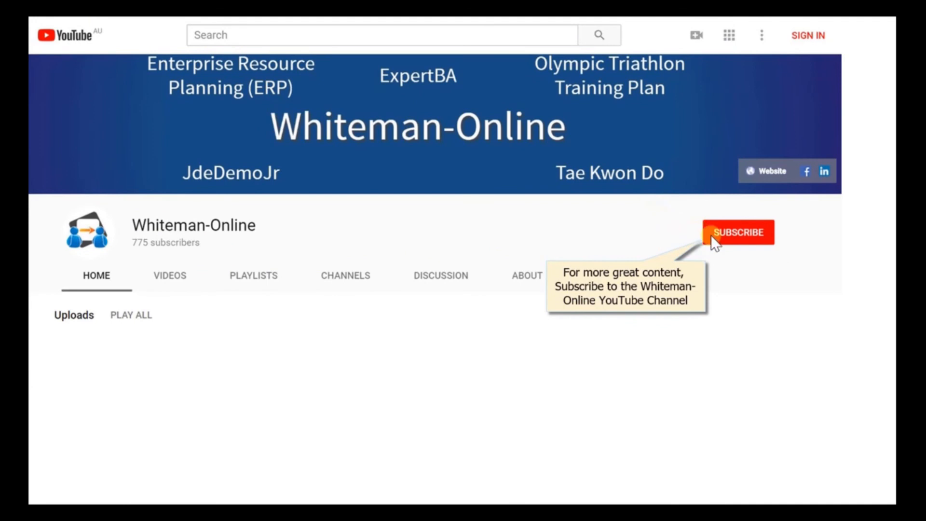
{"action": "mouse_move", "coordinate": [725, 245]}
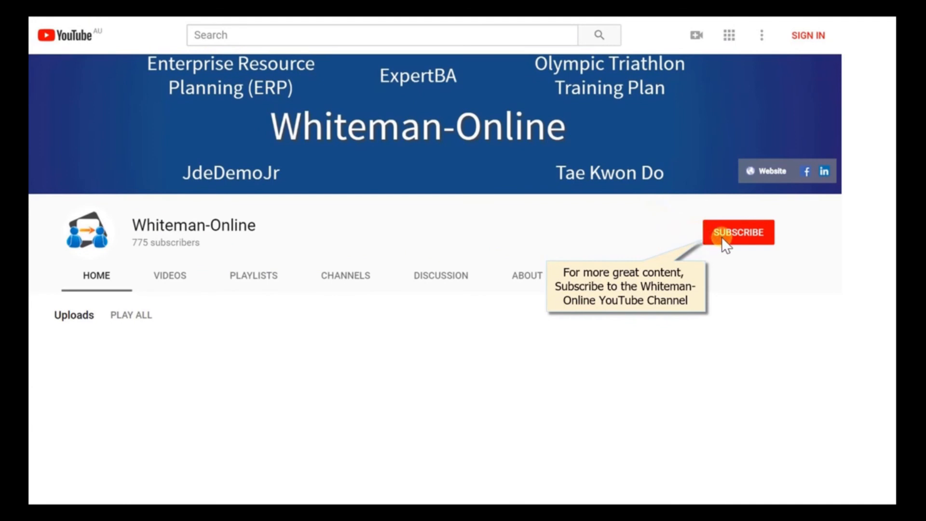